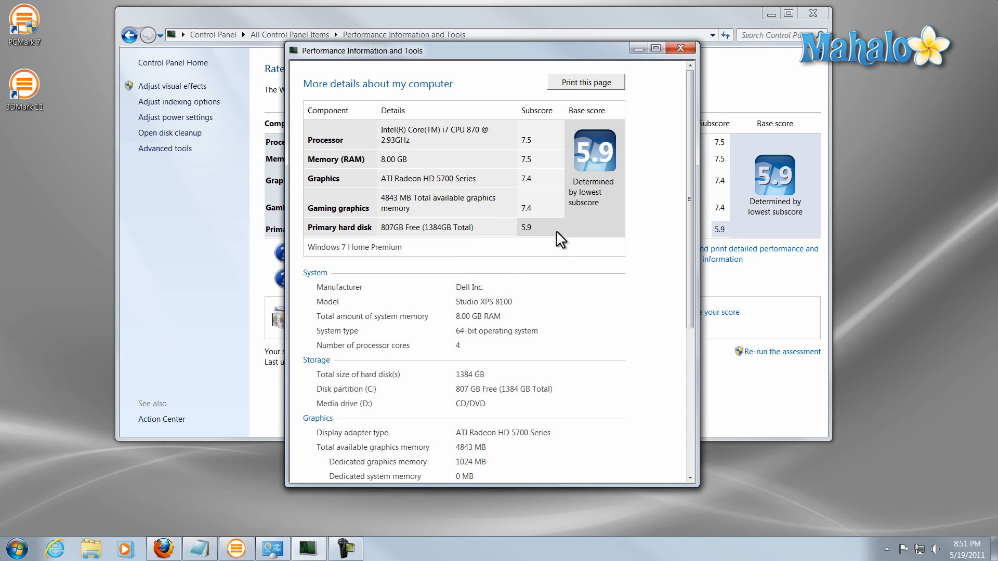
mouse_move(561, 255)
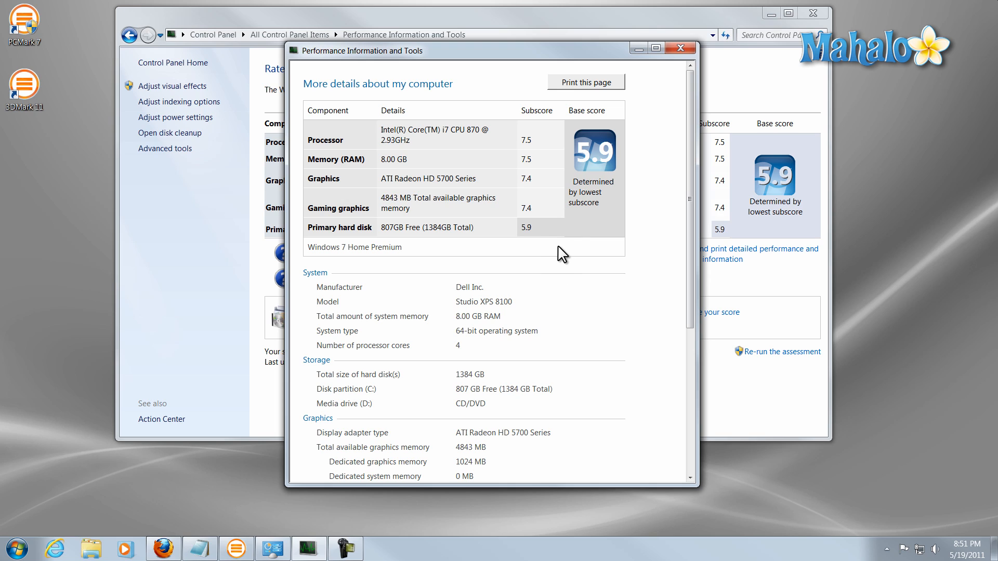
mouse_move(552, 225)
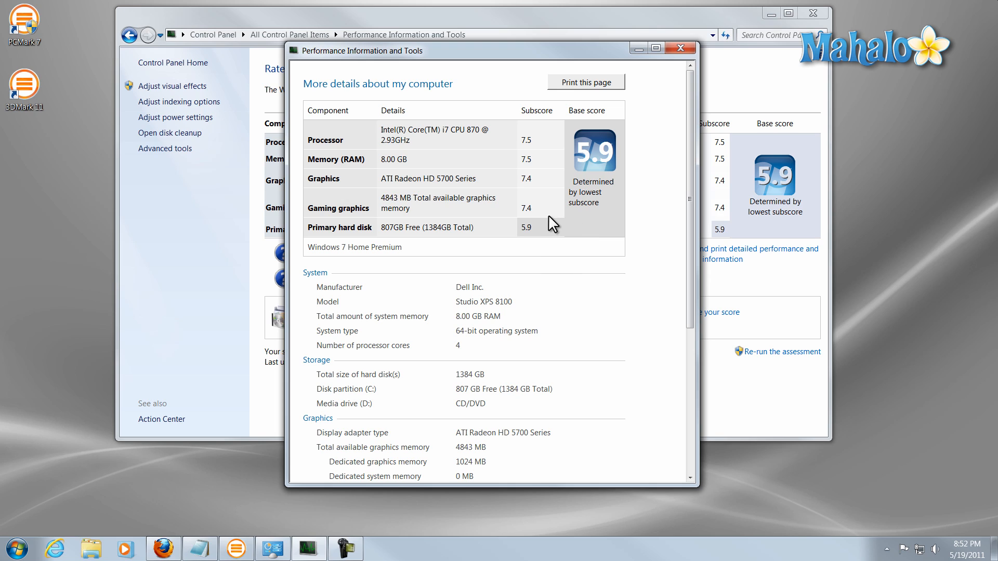
mouse_move(529, 160)
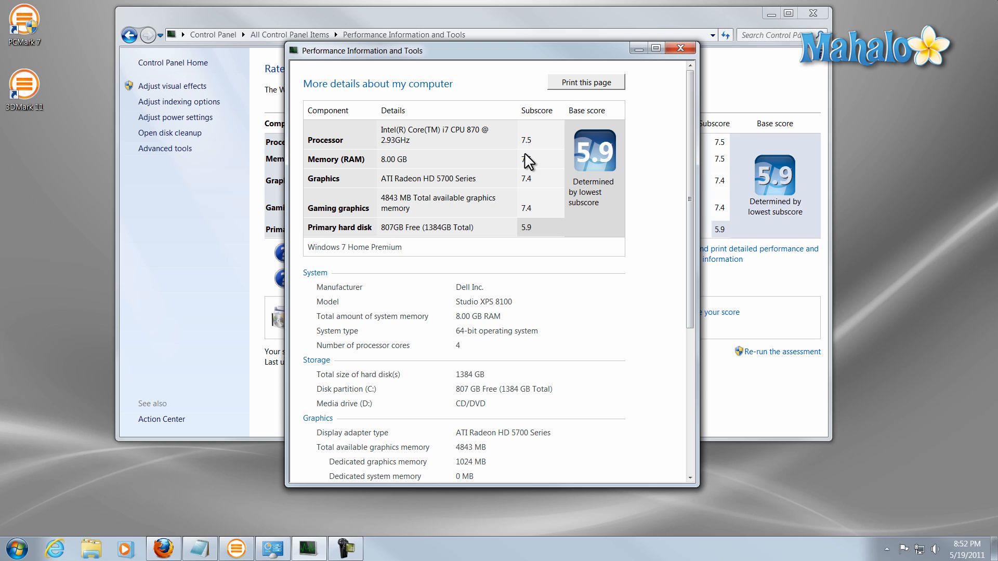
mouse_move(502, 233)
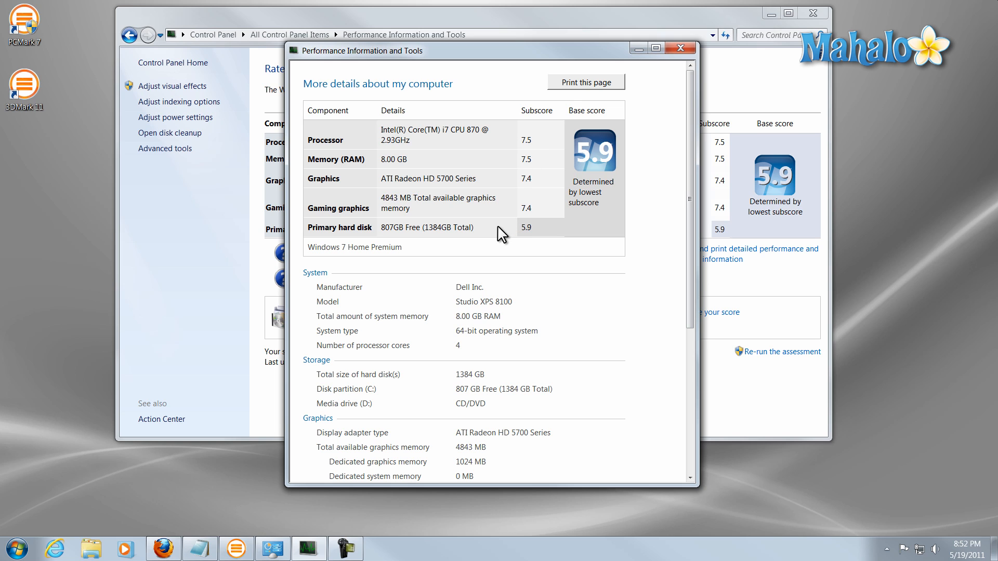
mouse_move(680, 49)
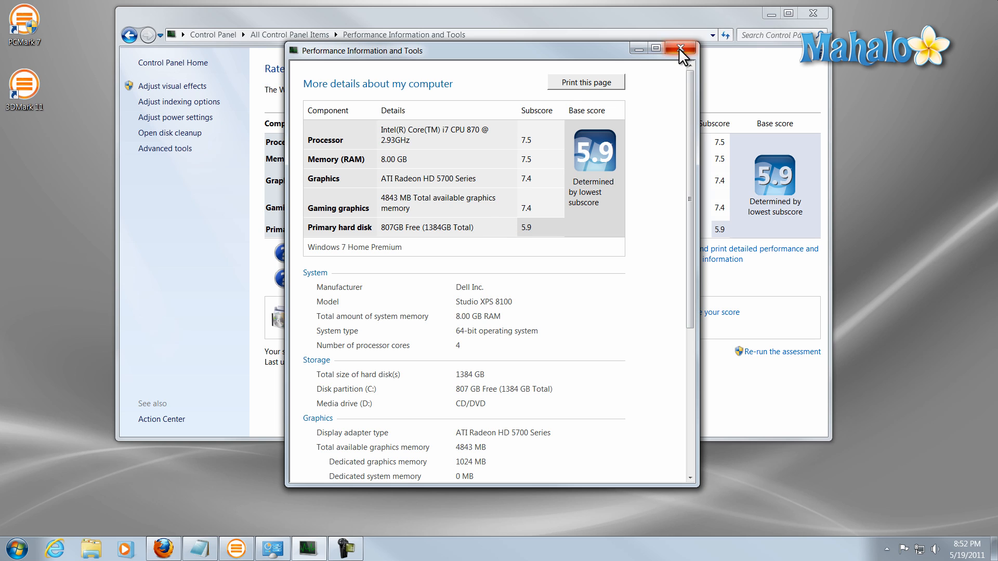
Step: Close the Performance Information and Tools details window, returning to the desktop
click(681, 49)
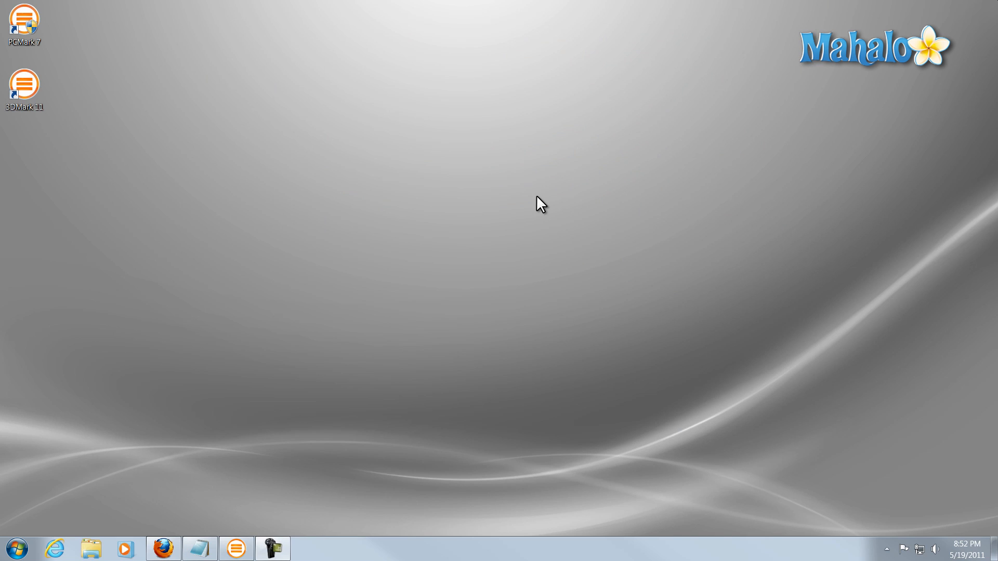
mouse_move(278, 295)
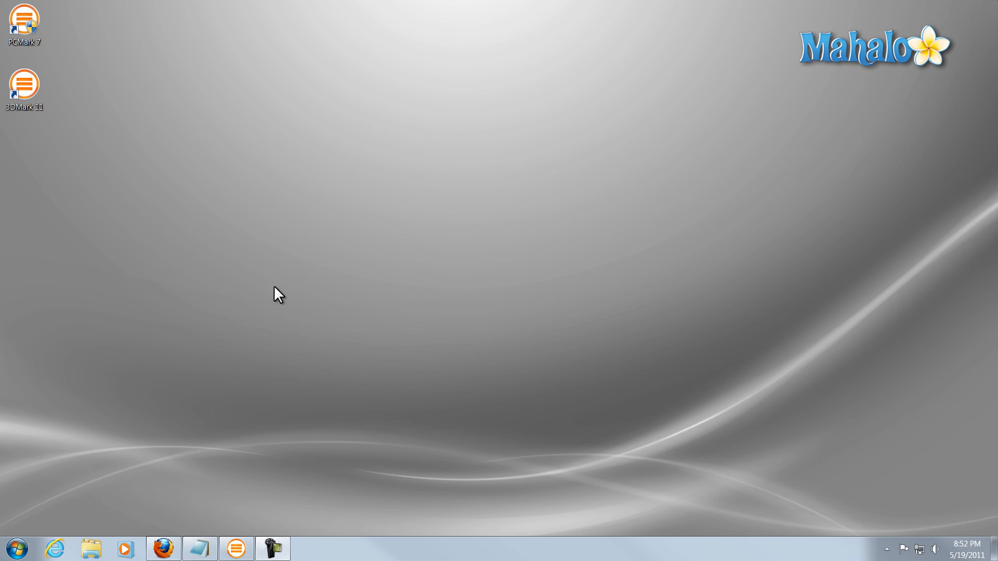
Step: Bring up Firefox and browse the Futuremark Benchmarks page listing 3DMark 11 and 3DMark Vantage
click(162, 548)
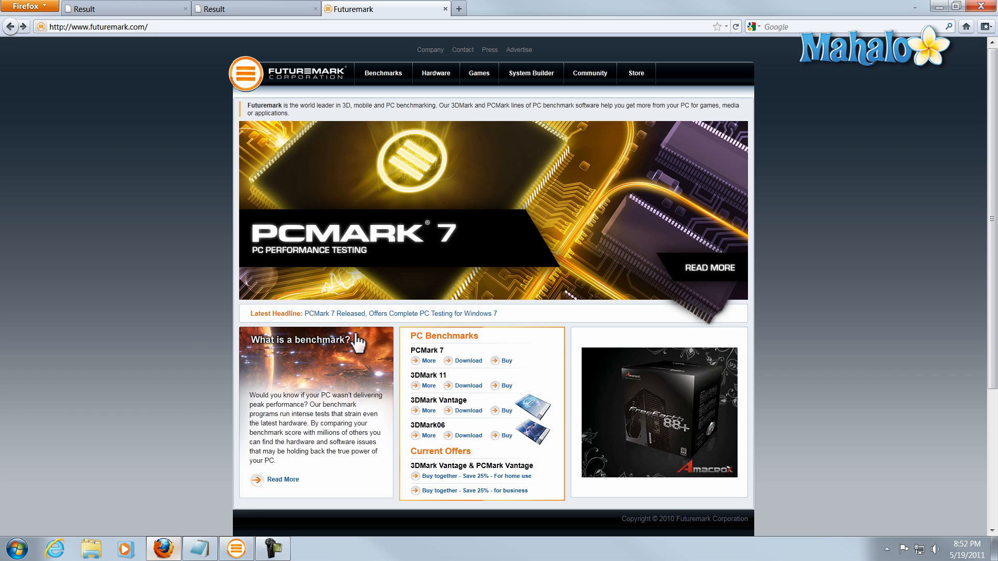
mouse_move(288, 83)
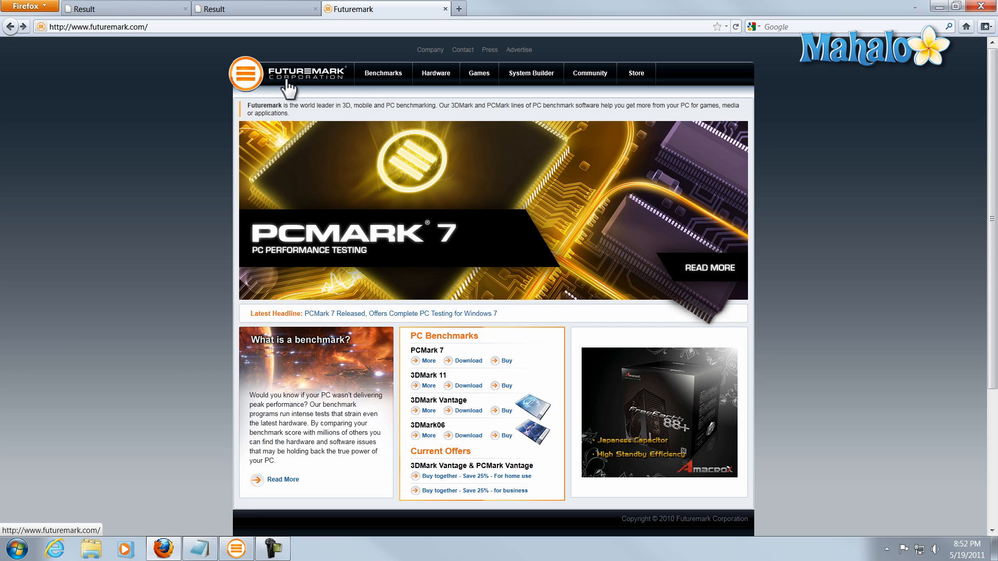
click(383, 73)
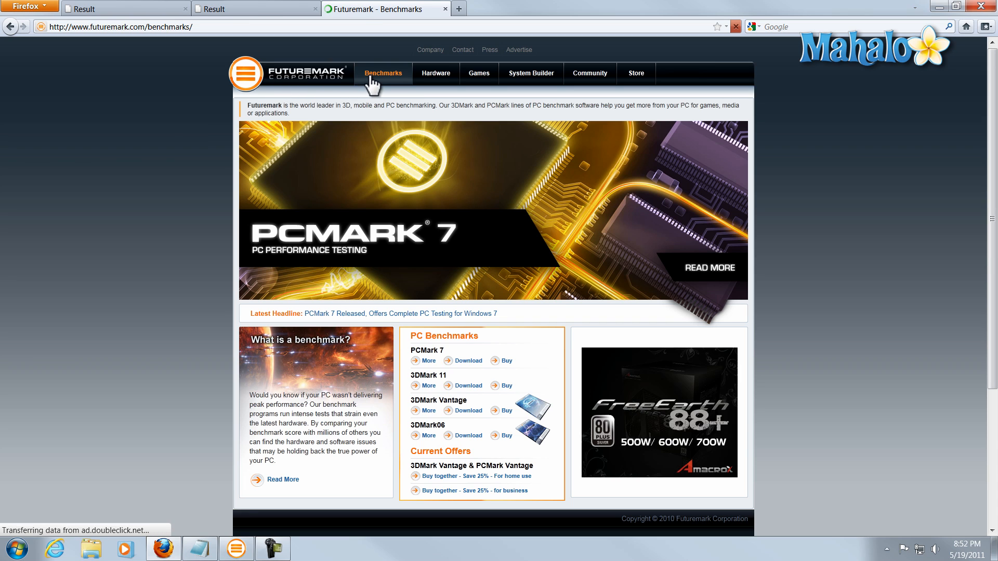
click(382, 72)
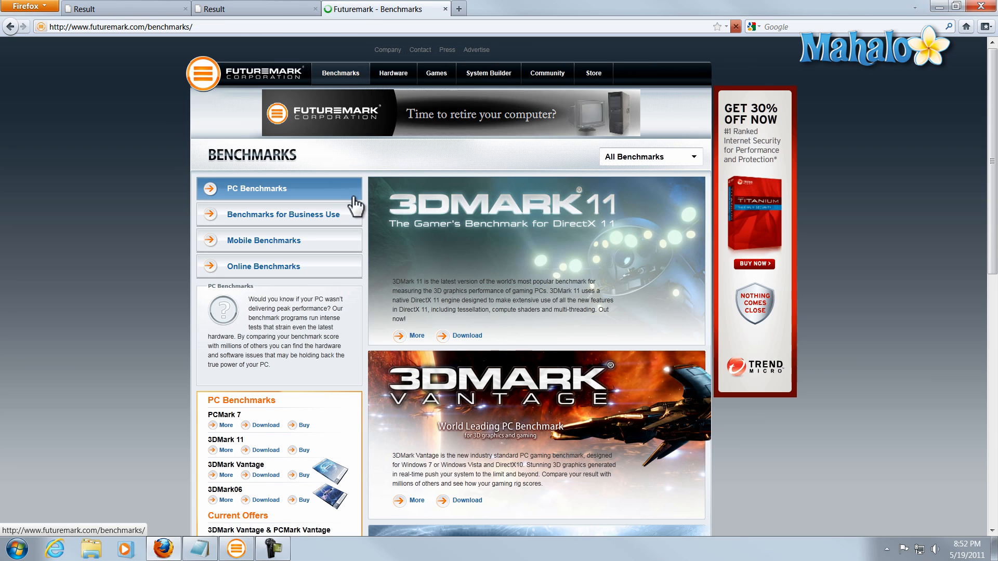
scroll(down, 3)
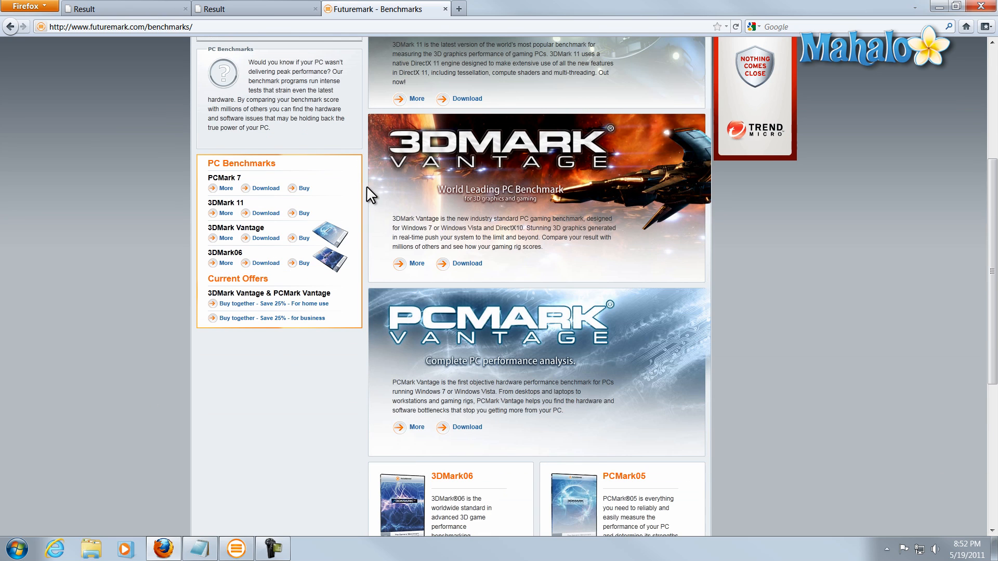
scroll(up, 3)
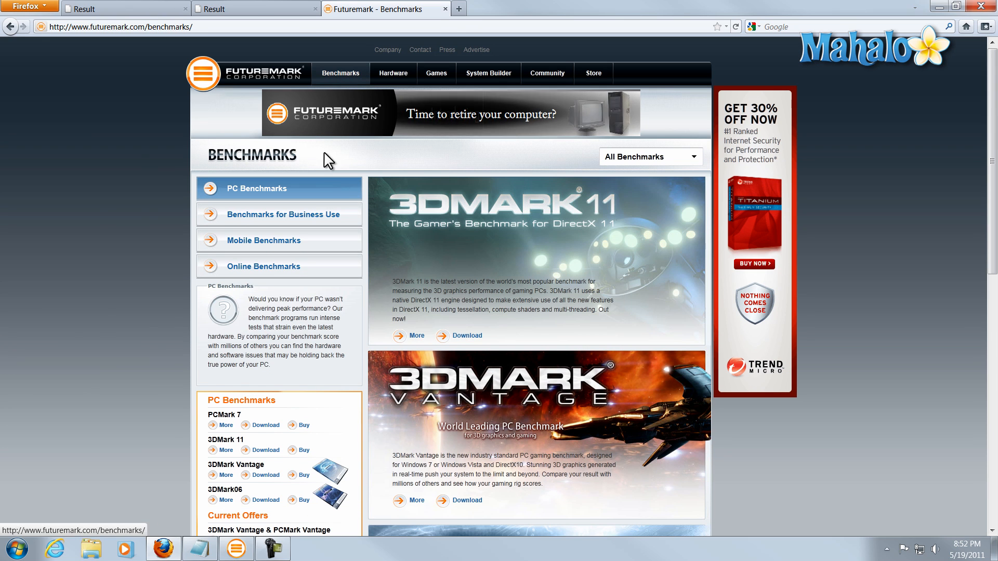
mouse_move(288, 194)
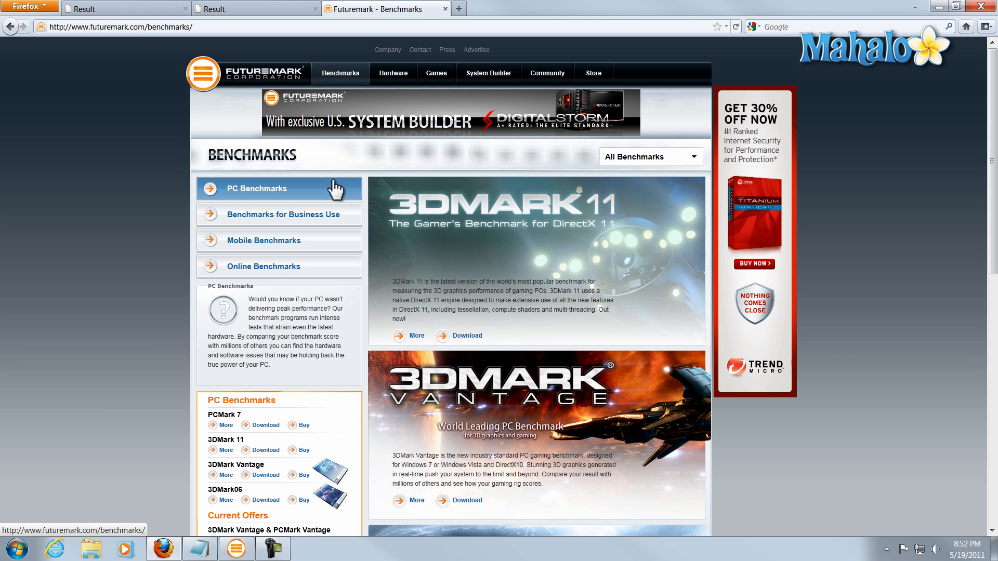
scroll(down, 3)
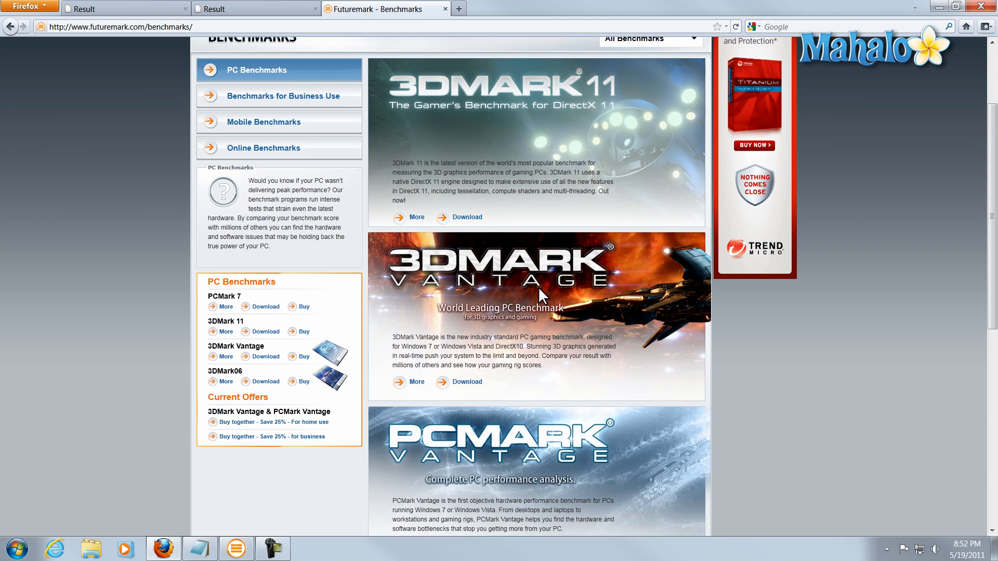
scroll(up, 3)
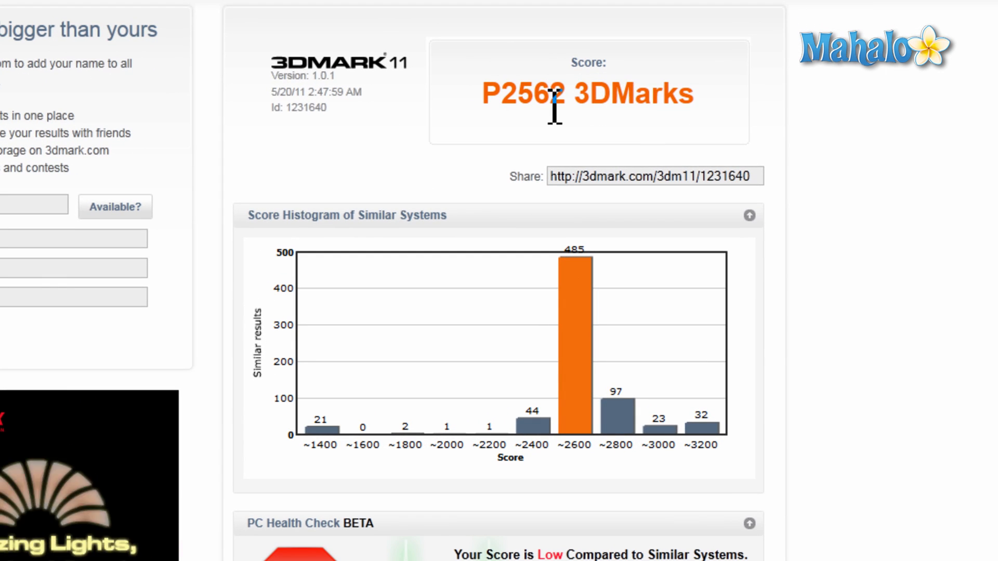
mouse_move(856, 176)
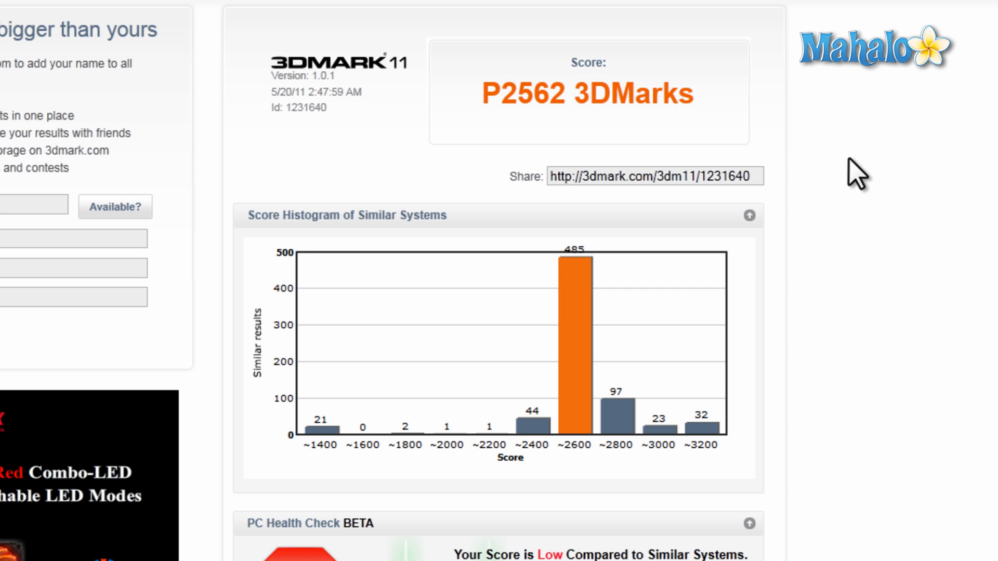
mouse_move(543, 98)
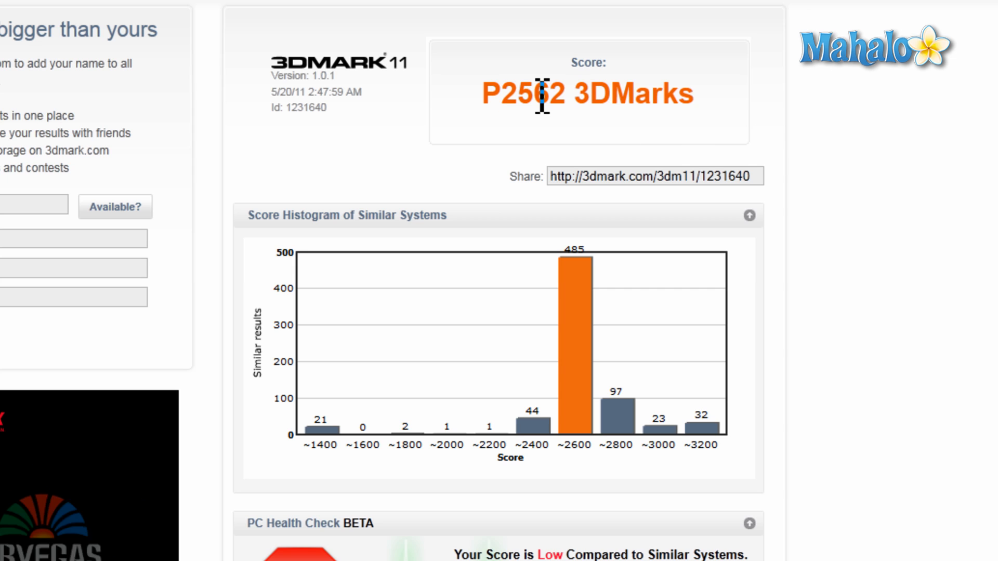
Step: Review the P2562 score and scroll to the Core i7-870, Radeon HD 5770 and 8 GB memory details
scroll(down, 3)
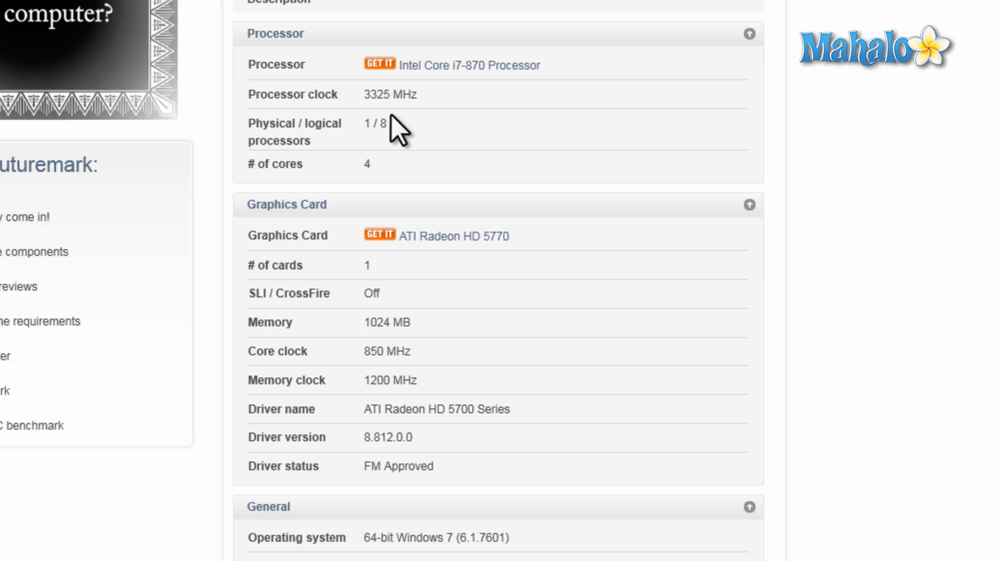
scroll(up, 3)
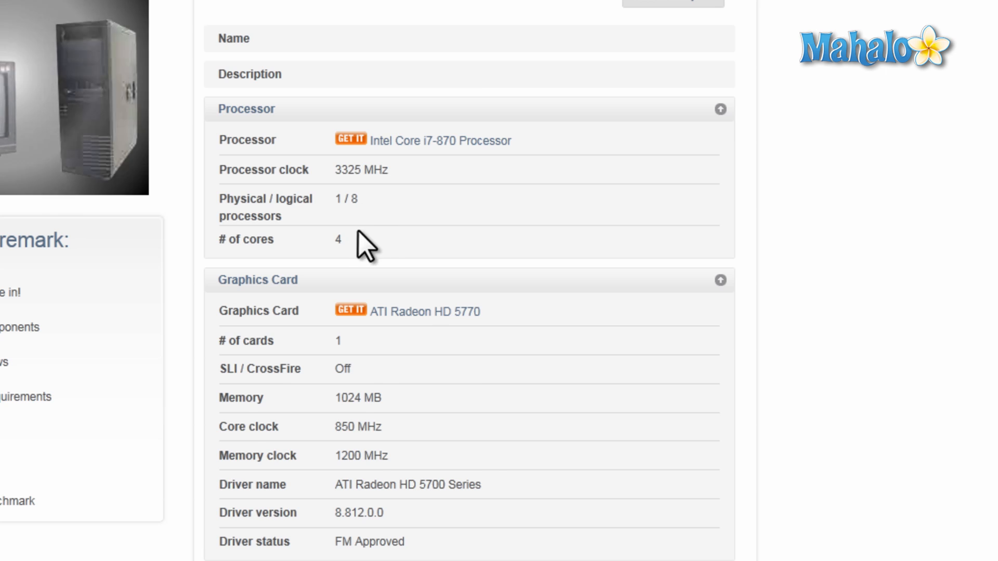
scroll(down, 3)
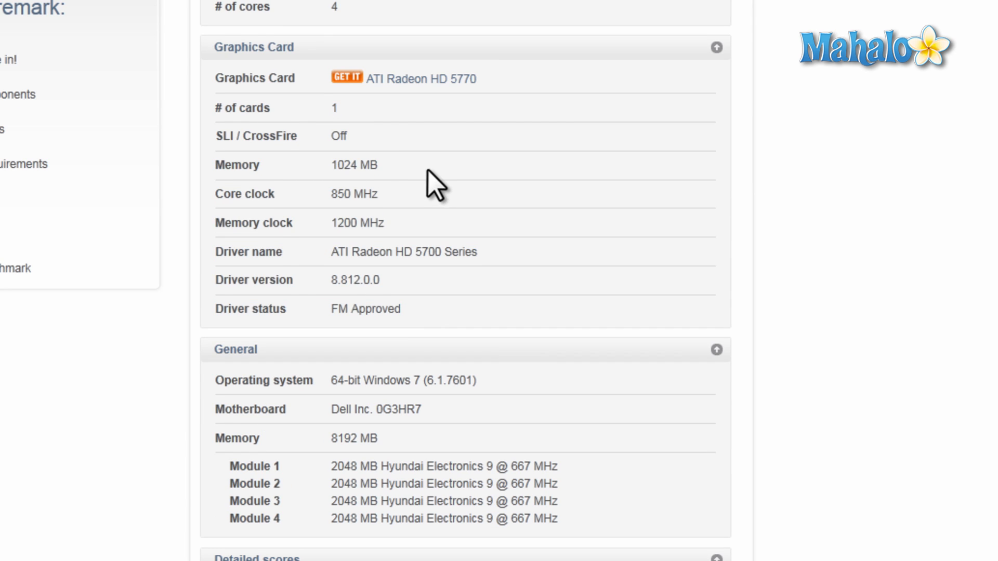
Step: Check Radeon HD 5770 merchant prices, then scroll to the detailed scores and PC Health Check warning
click(347, 79)
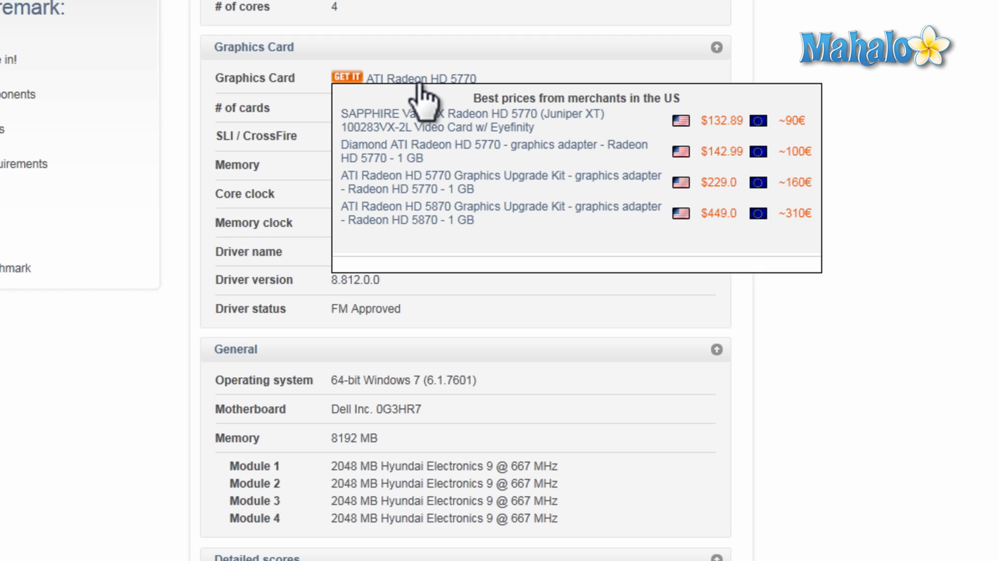
mouse_move(423, 95)
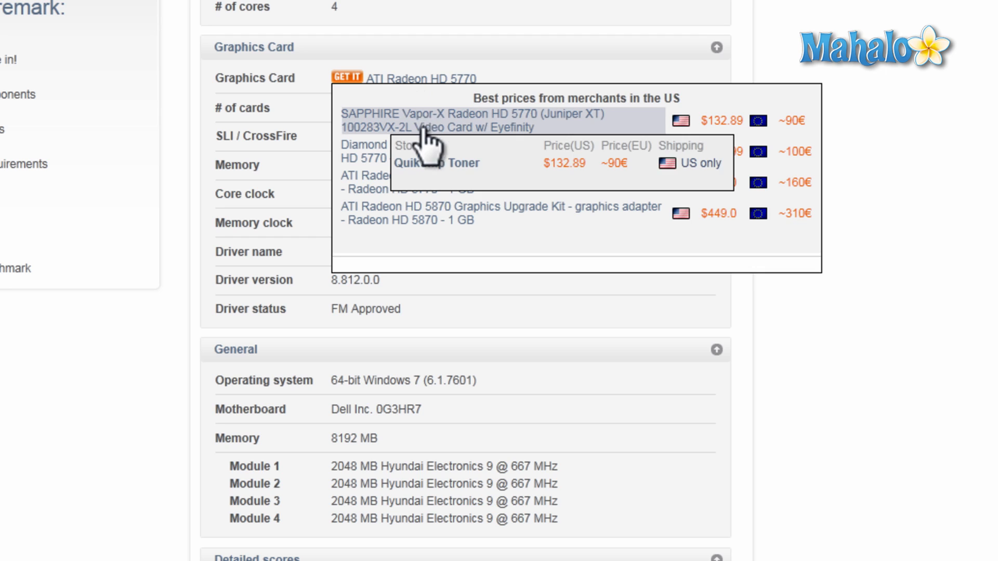
mouse_move(398, 127)
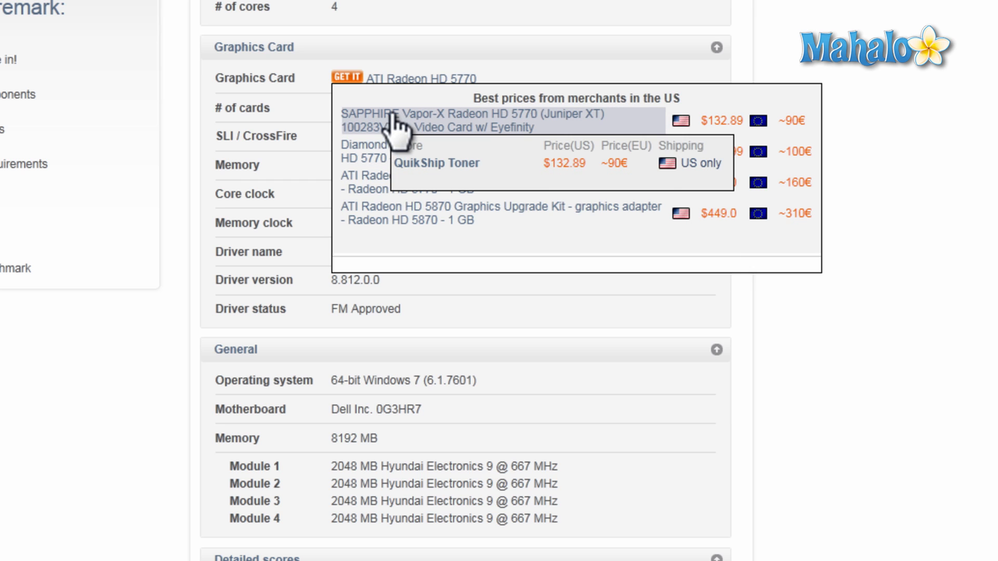
scroll(down, 3)
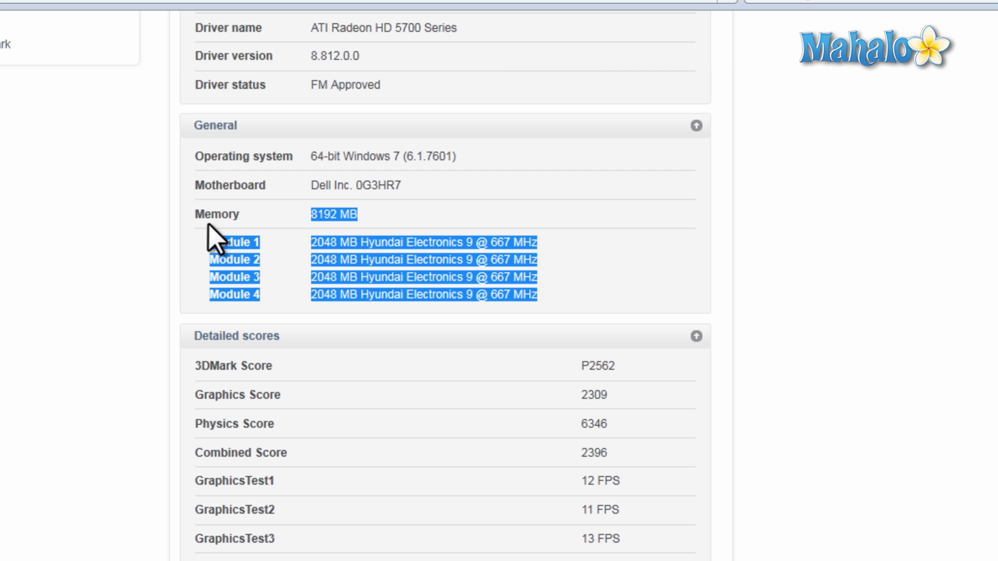
click(503, 242)
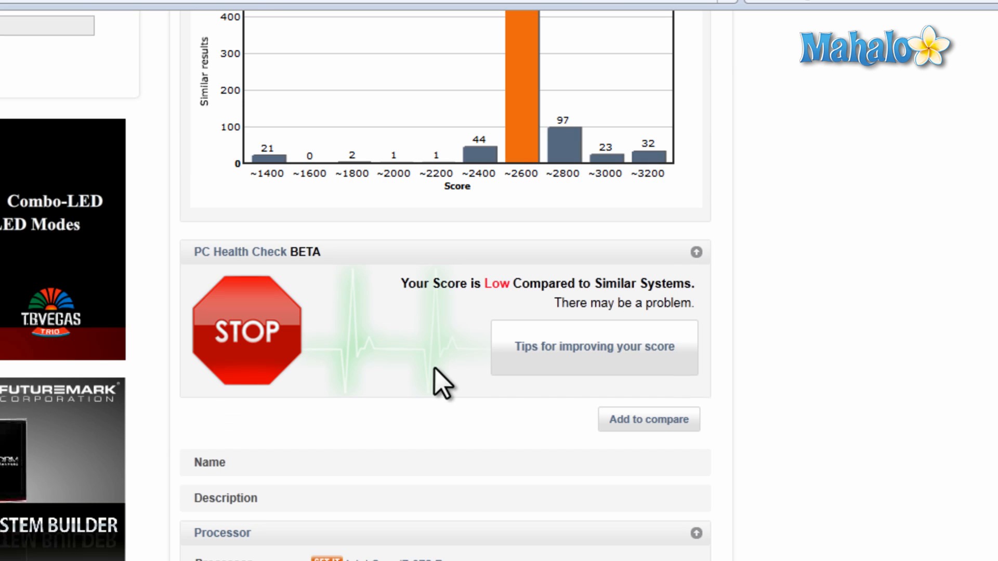
mouse_move(566, 357)
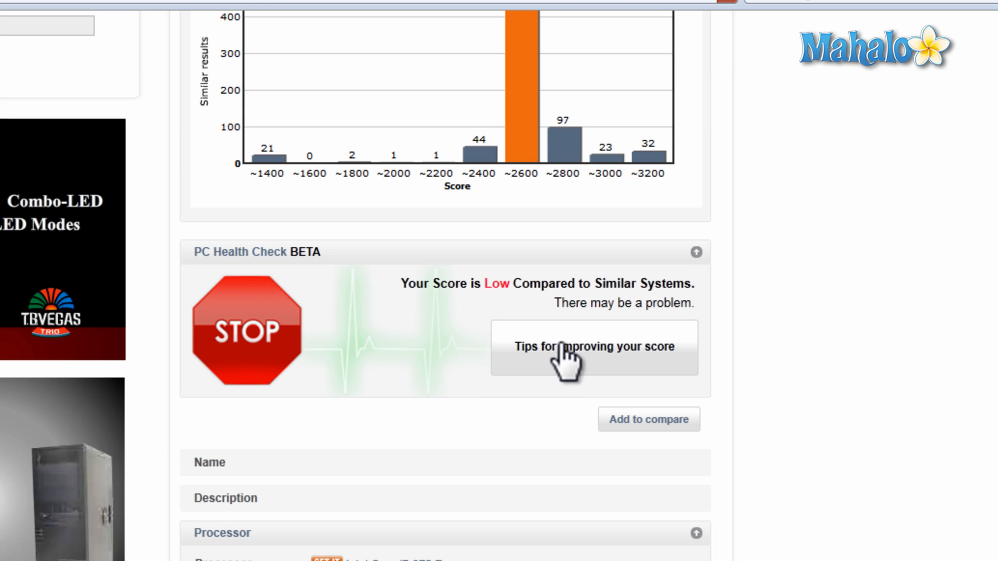
Step: View the Health Check tips comparing scores to targets and suggesting a newer graphics driver
click(592, 347)
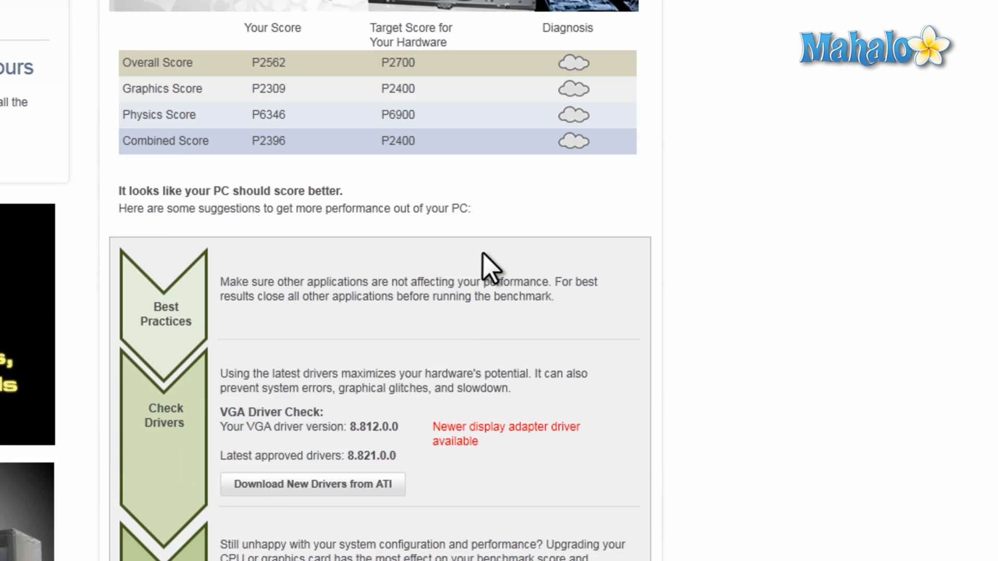
scroll(down, 3)
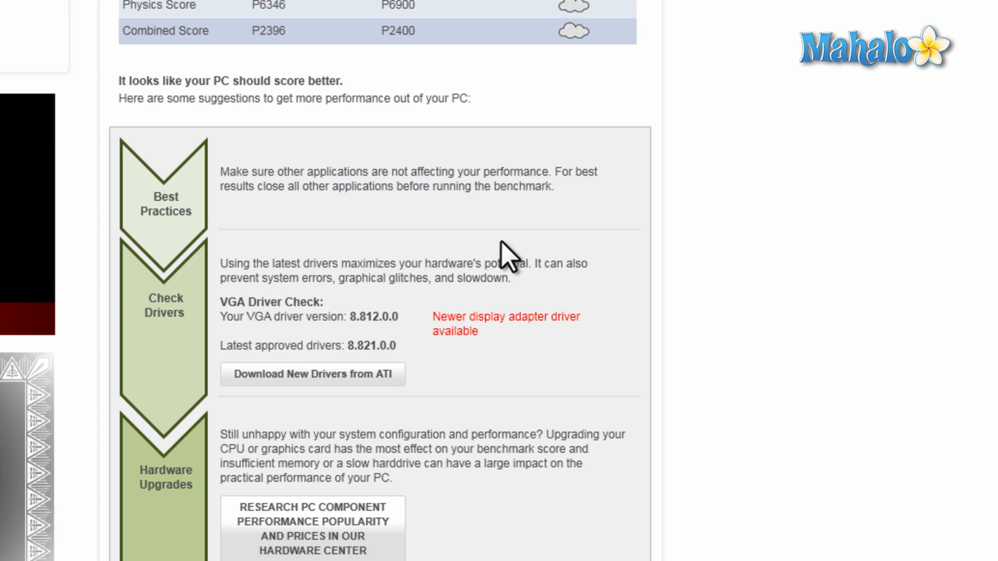
scroll(down, 3)
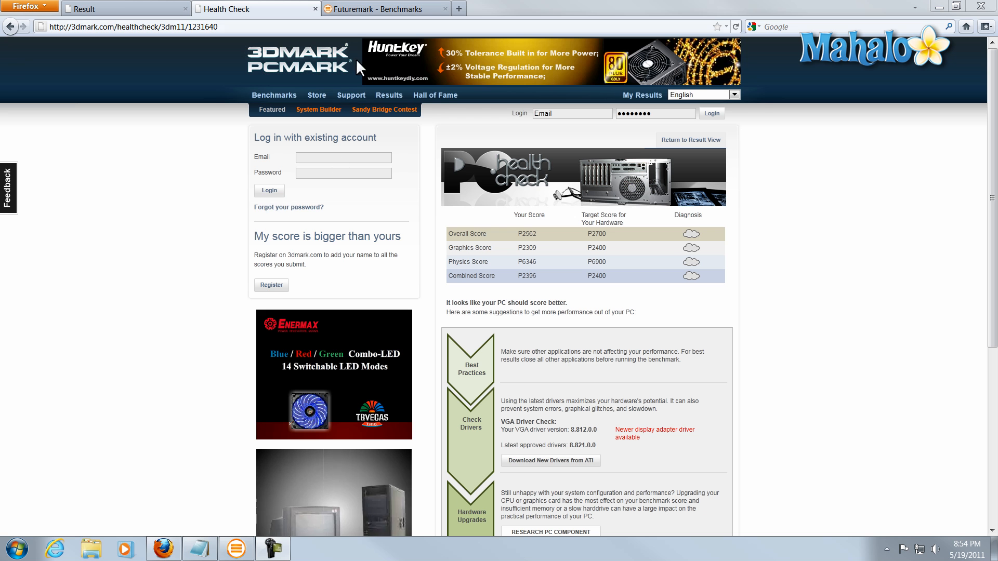
Step: Switch to the Futuremark tab and bring up the Games & System Requirements page
click(379, 8)
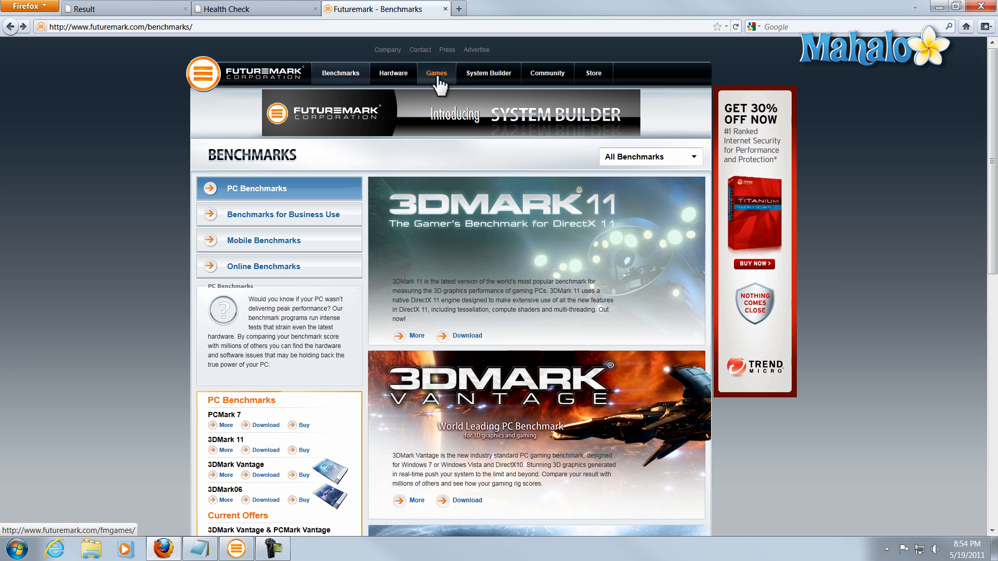
click(436, 73)
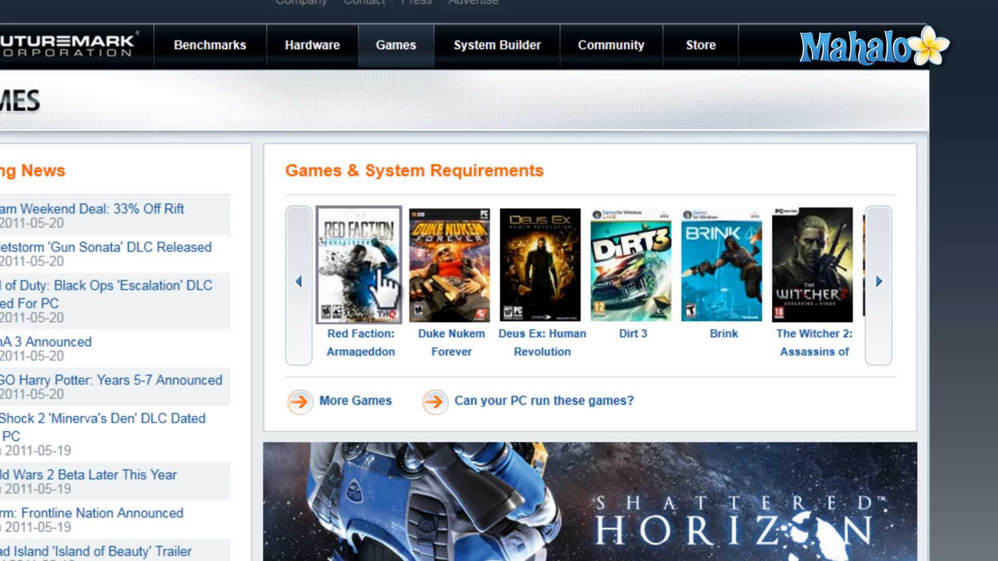
mouse_move(372, 299)
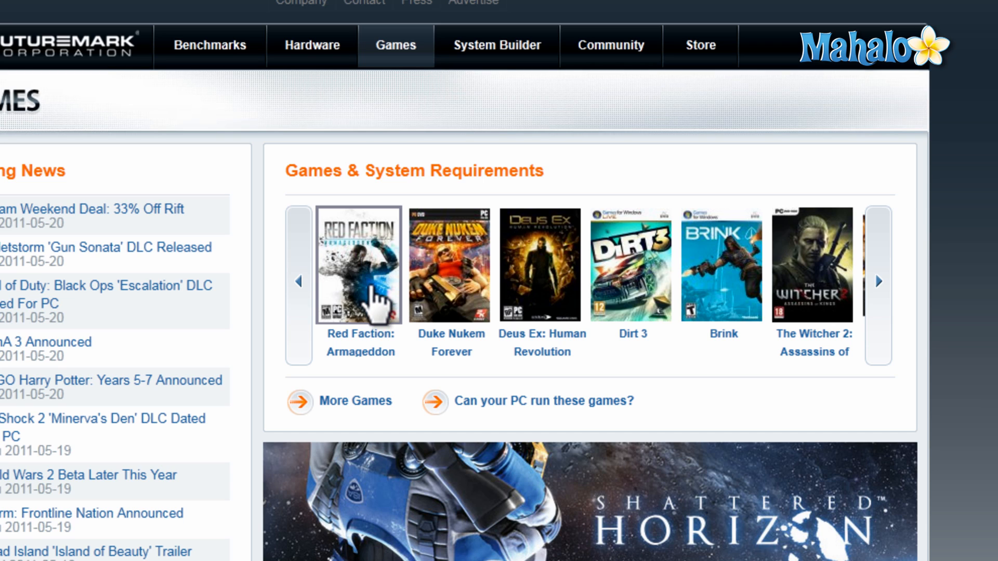
mouse_move(497, 44)
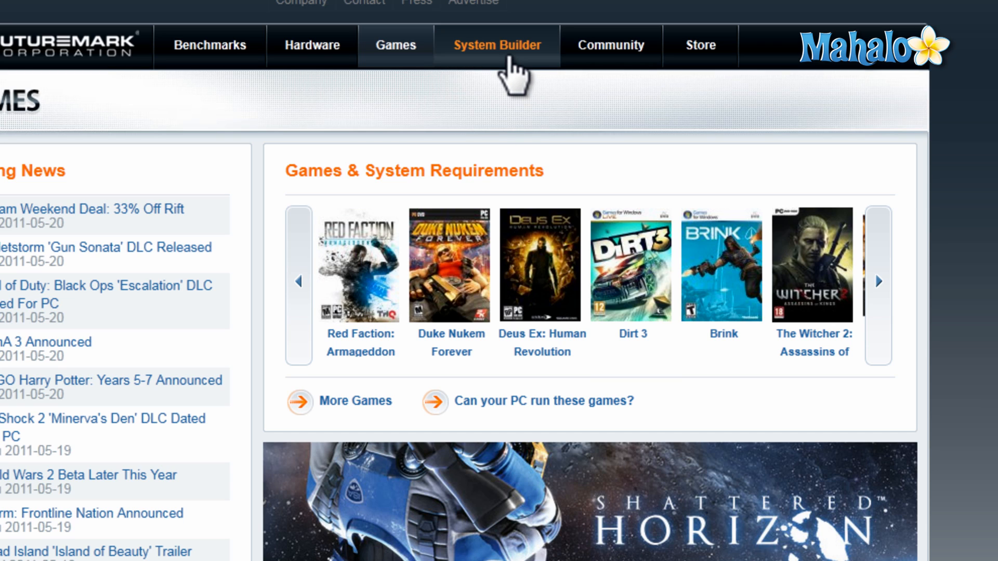
Step: Browse the System Builder's preconfigured $876.98 build scoring 17004 3DMarks
click(498, 45)
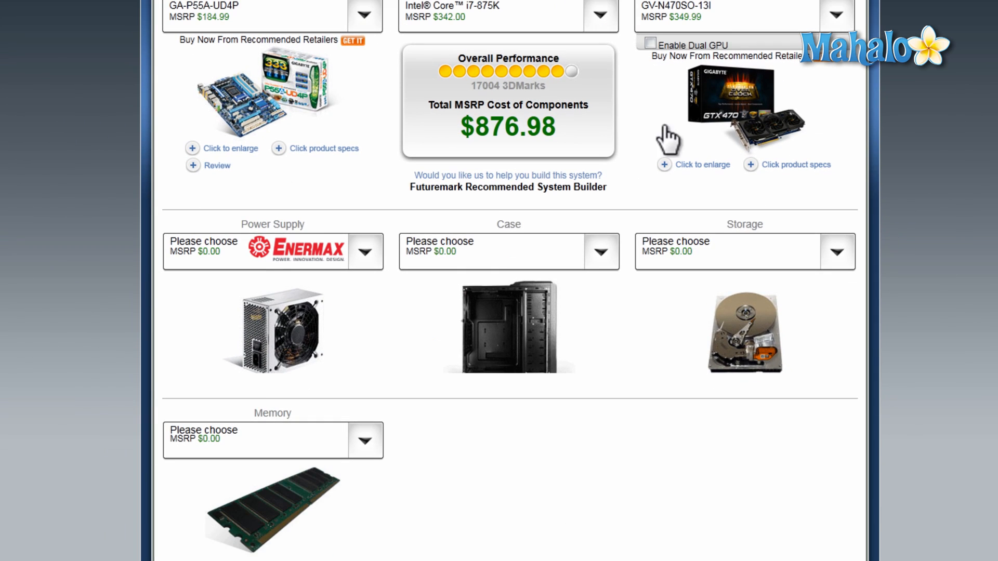
mouse_move(551, 136)
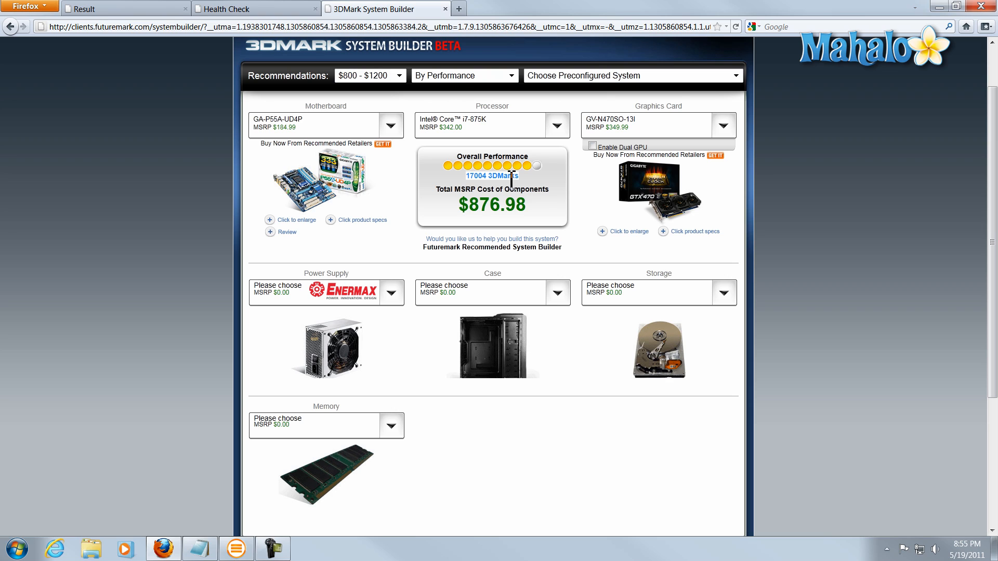
mouse_move(509, 186)
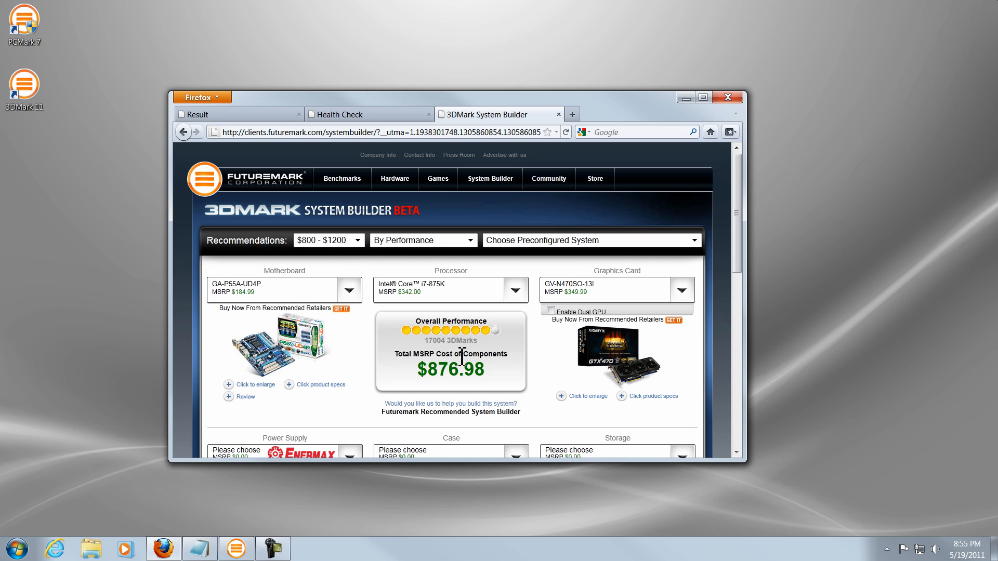
mouse_move(458, 357)
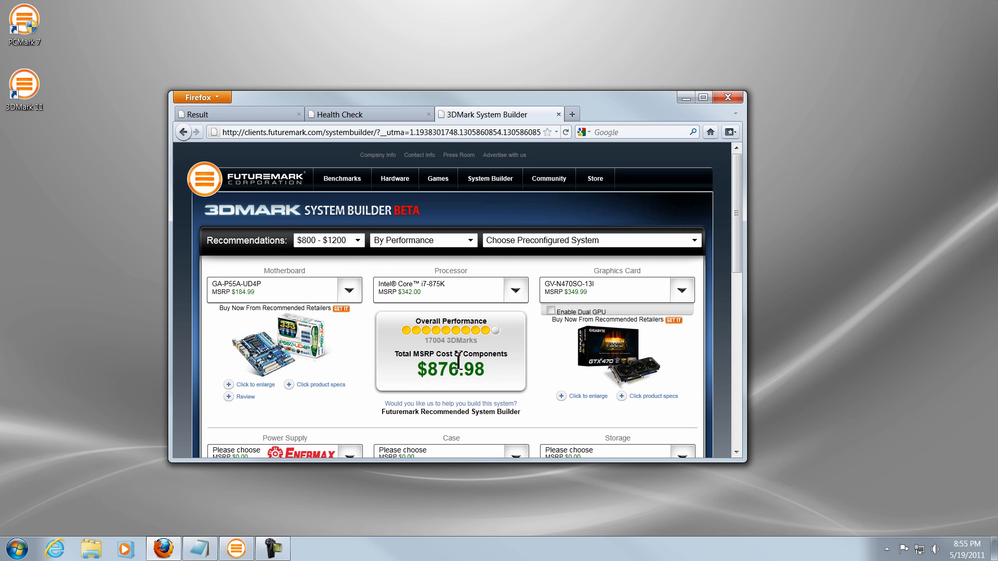
scroll(down, 3)
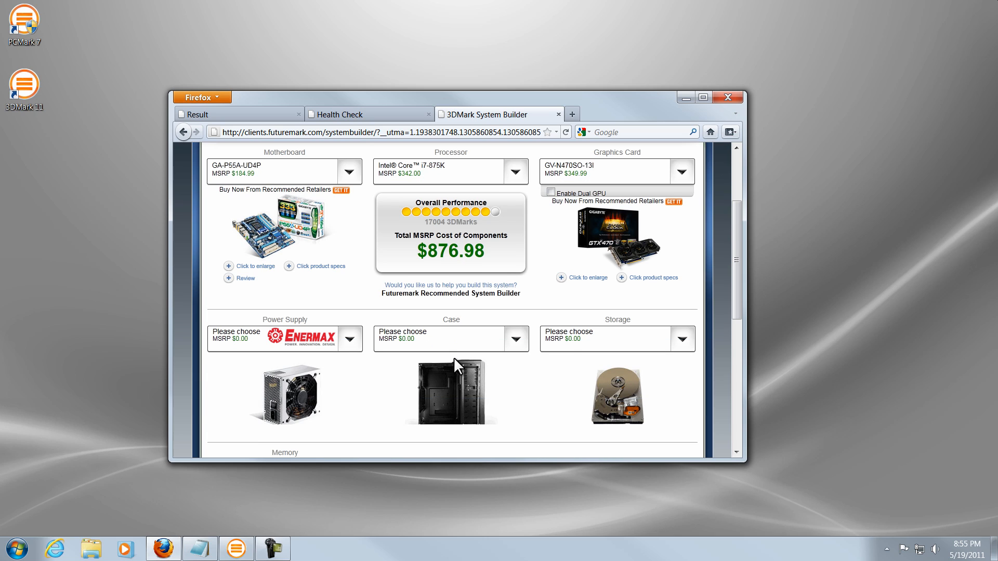
Step: Return to the Result tab and scroll through processor, graphics card, general and detailed scores
click(703, 96)
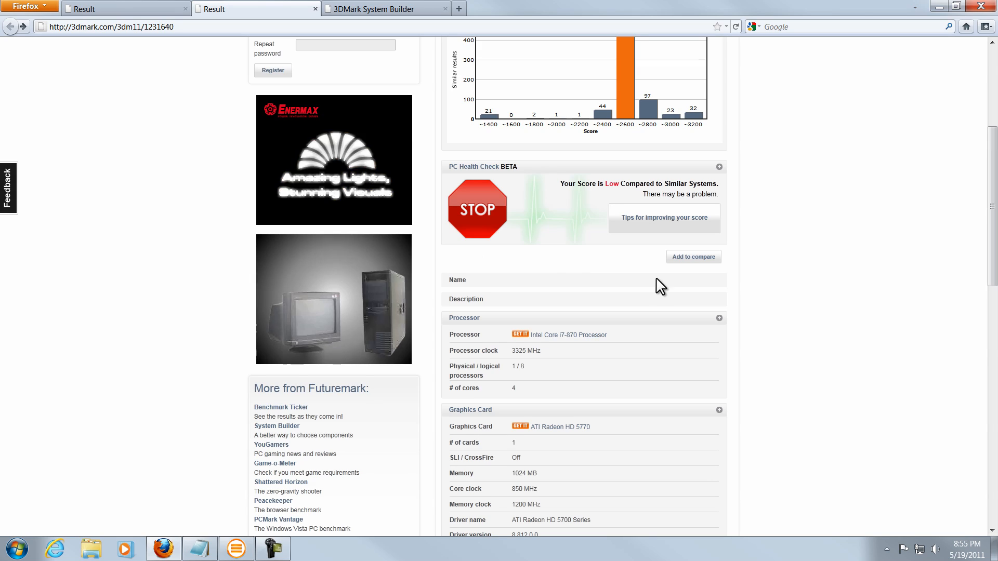
scroll(down, 3)
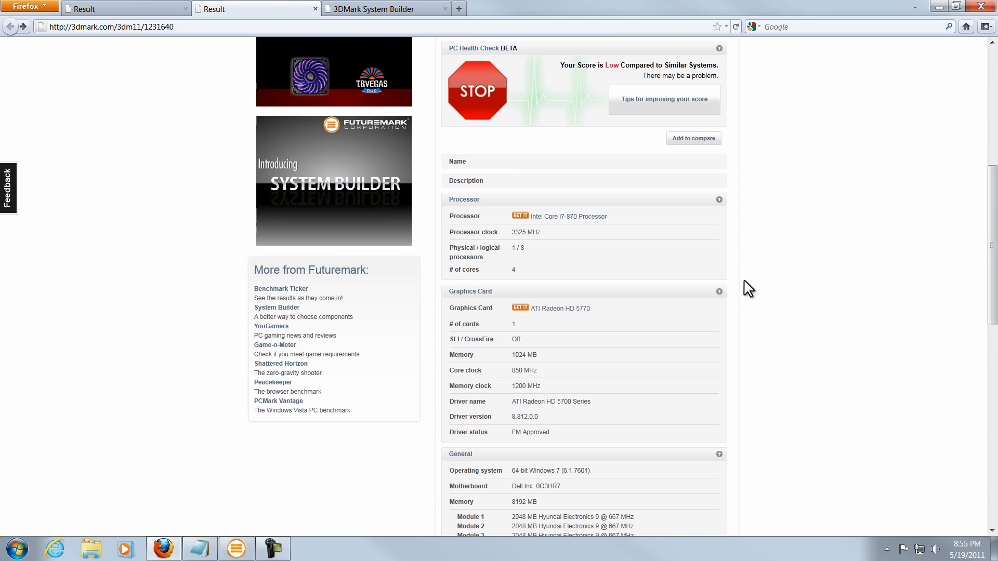
scroll(down, 3)
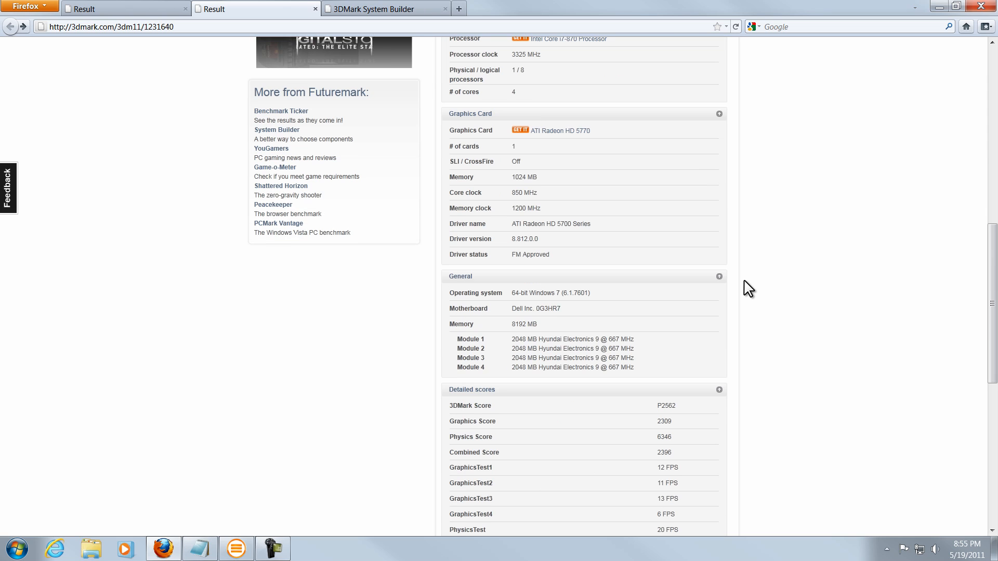
mouse_move(723, 321)
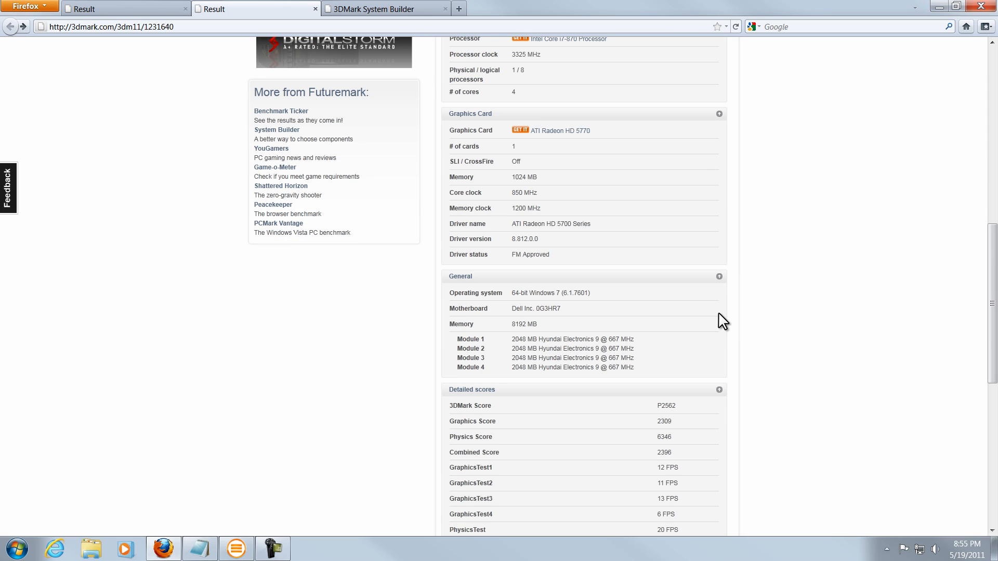